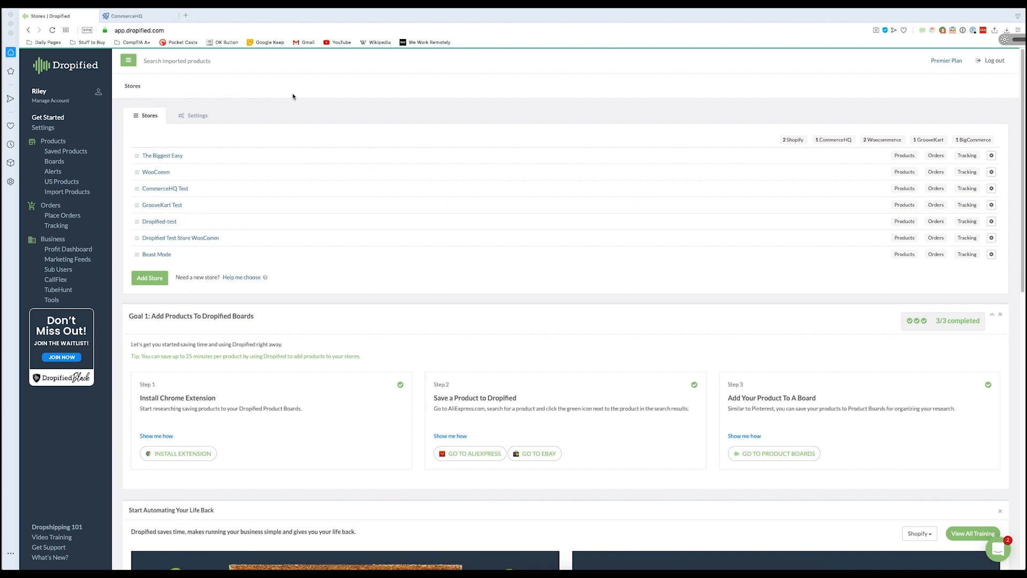
mouse_move(317, 106)
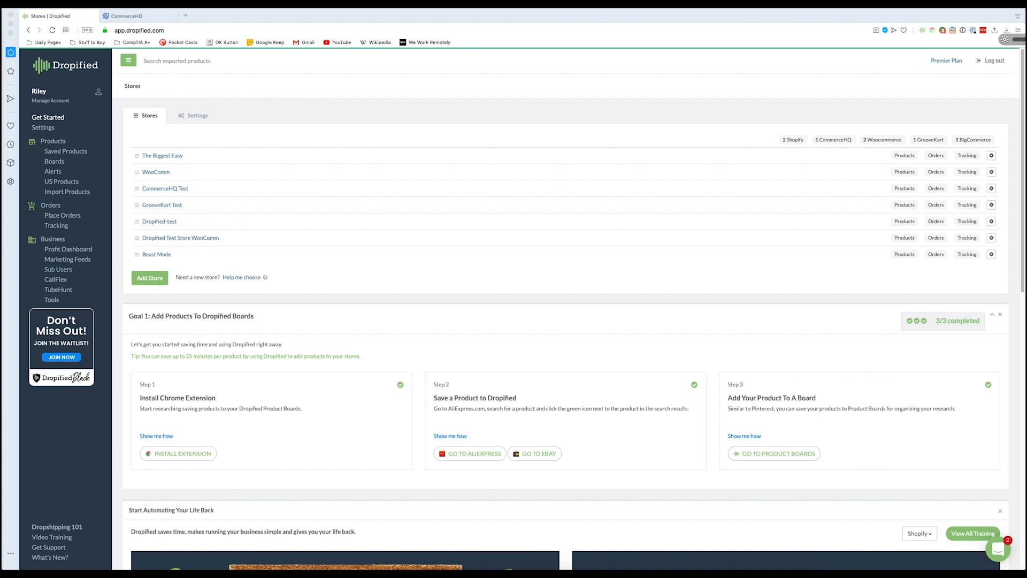
mouse_move(135, 18)
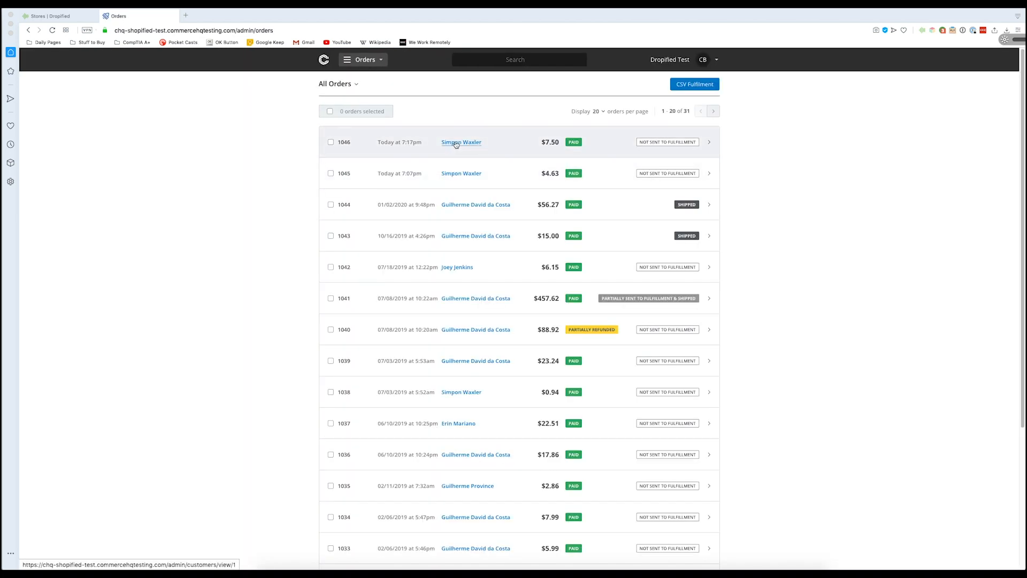
- Open order 1046 to review its two unfulfilled fountain pen items totaling $7.50
left_click(461, 142)
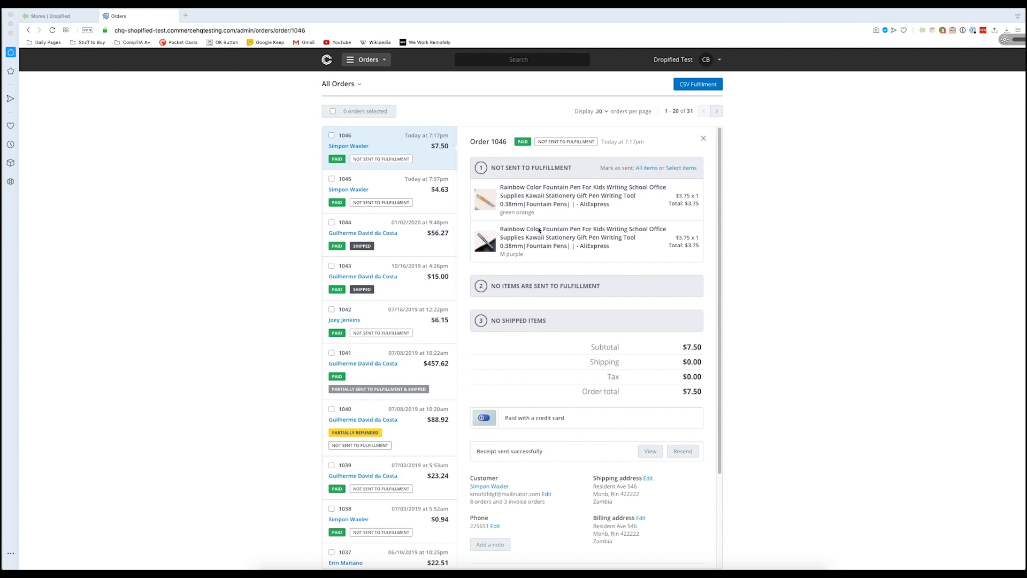
mouse_move(524, 212)
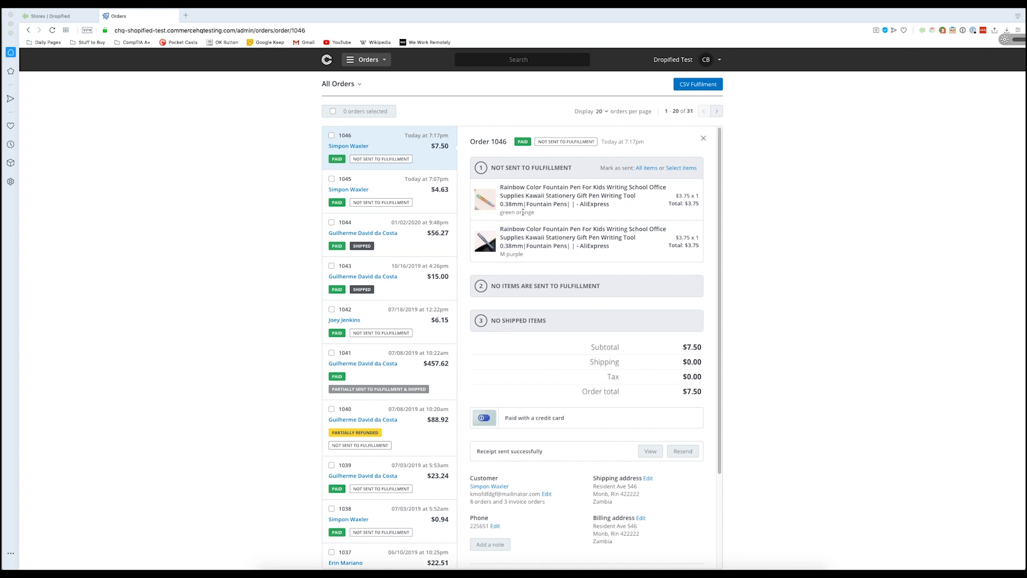
mouse_move(515, 260)
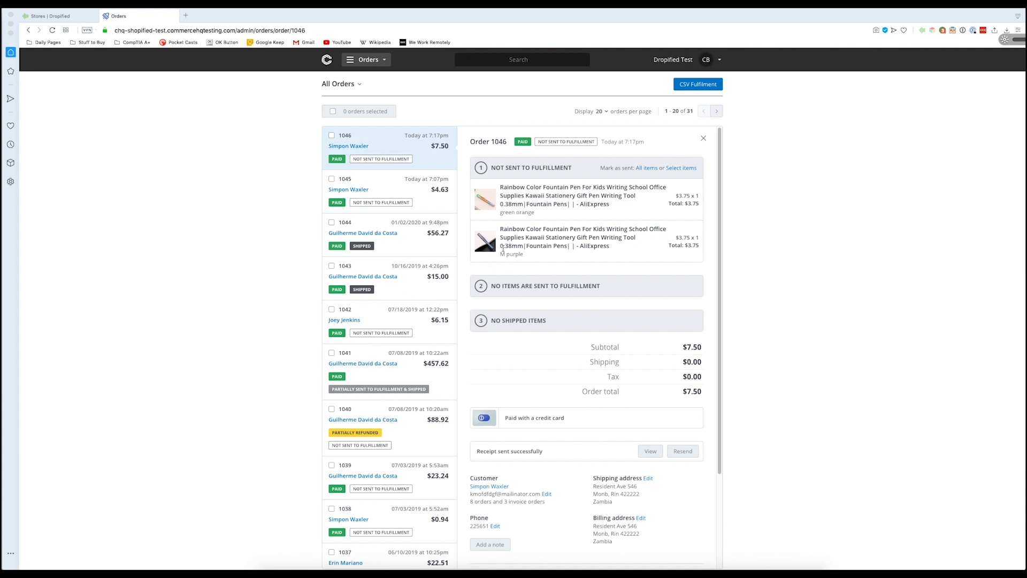
- In Dropified, show Place Orders for the CommerceHQ Test store, listing order 1046
left_click(55, 15)
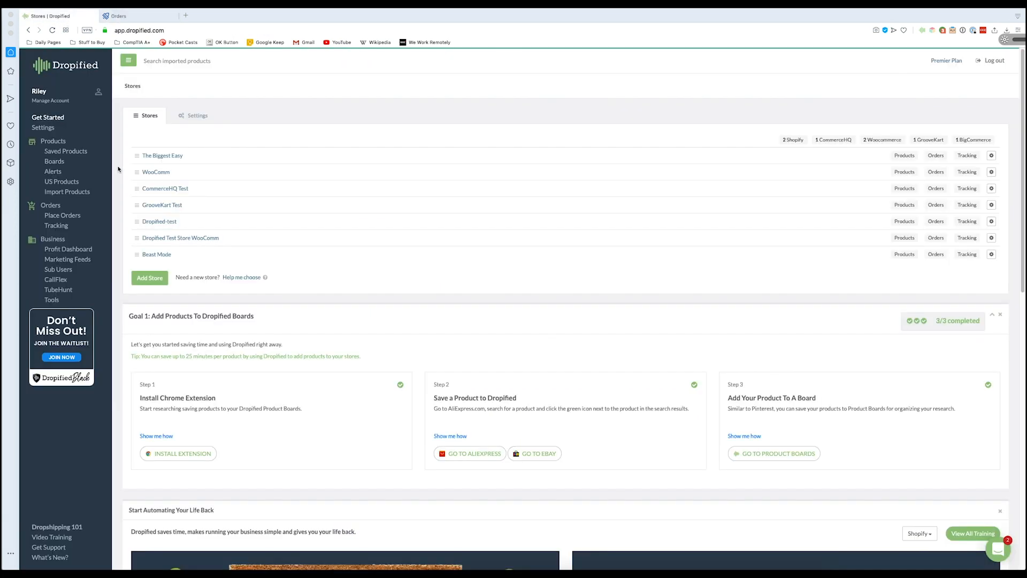
mouse_move(62, 215)
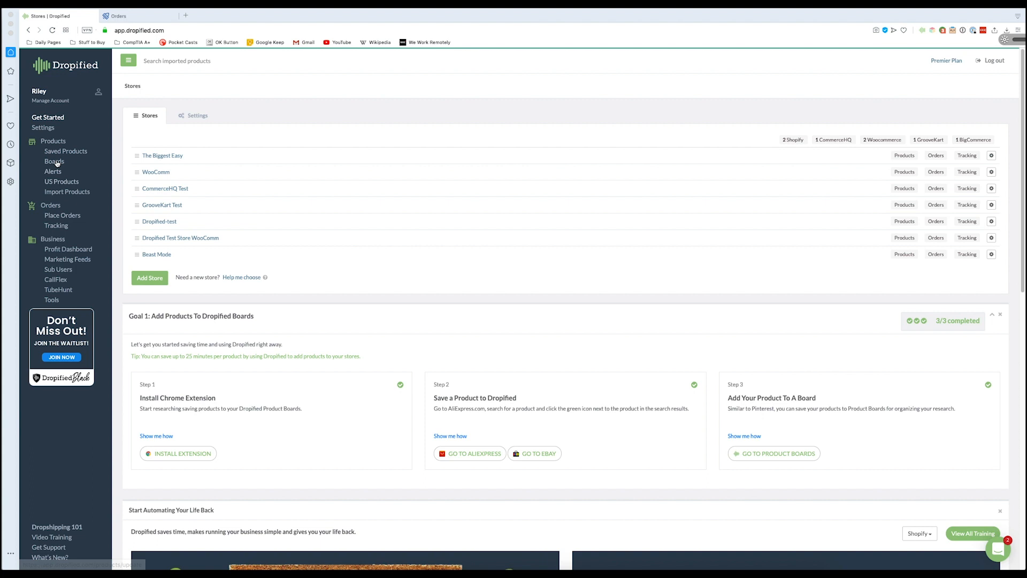
left_click(935, 155)
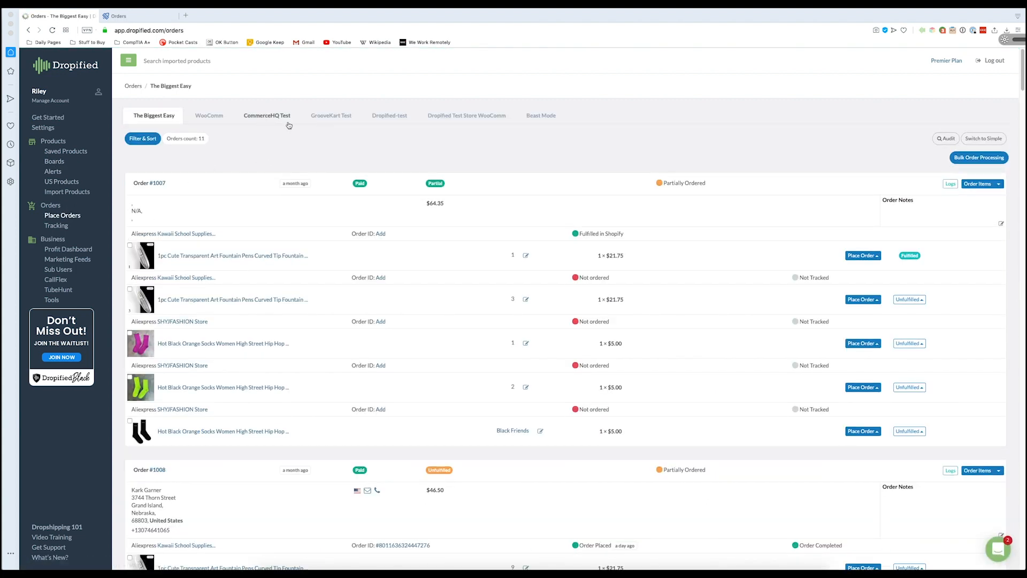
left_click(266, 115)
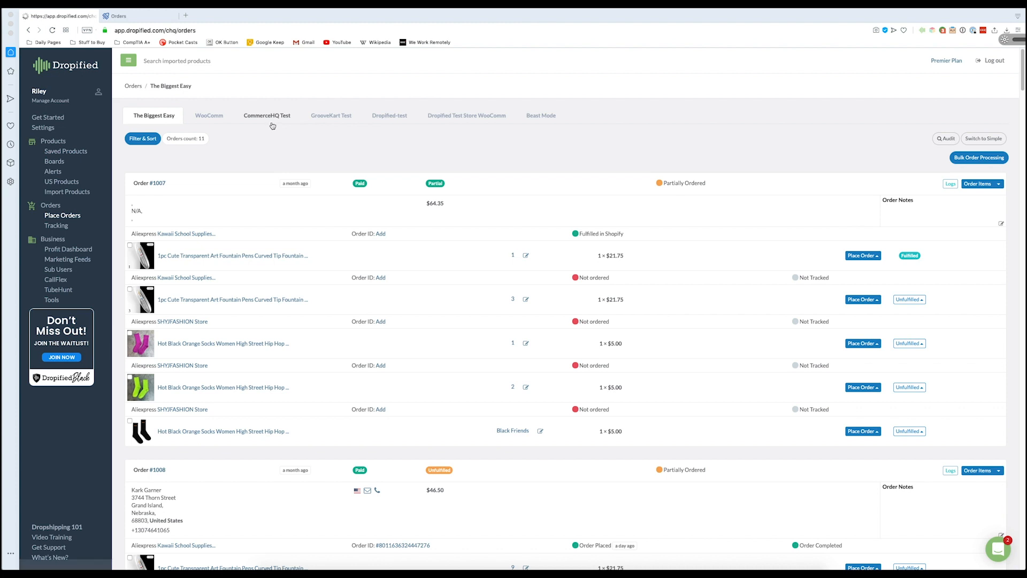
left_click(267, 115)
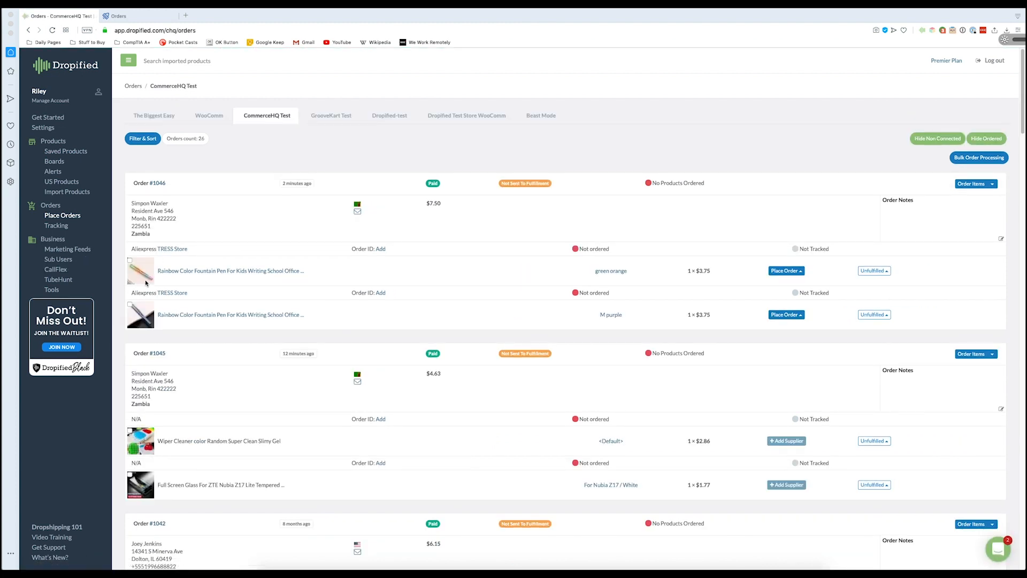
mouse_move(266, 294)
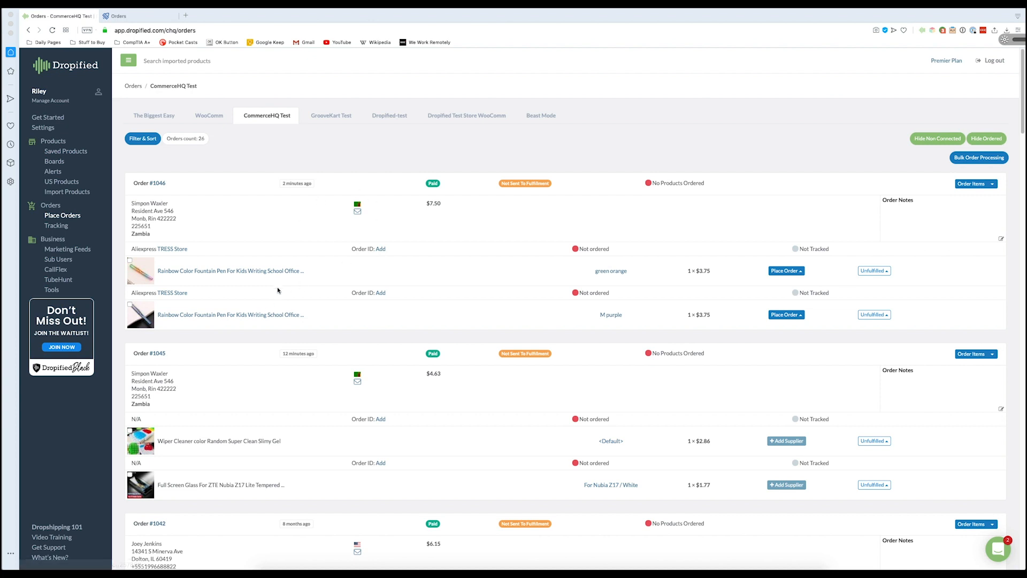
mouse_move(318, 257)
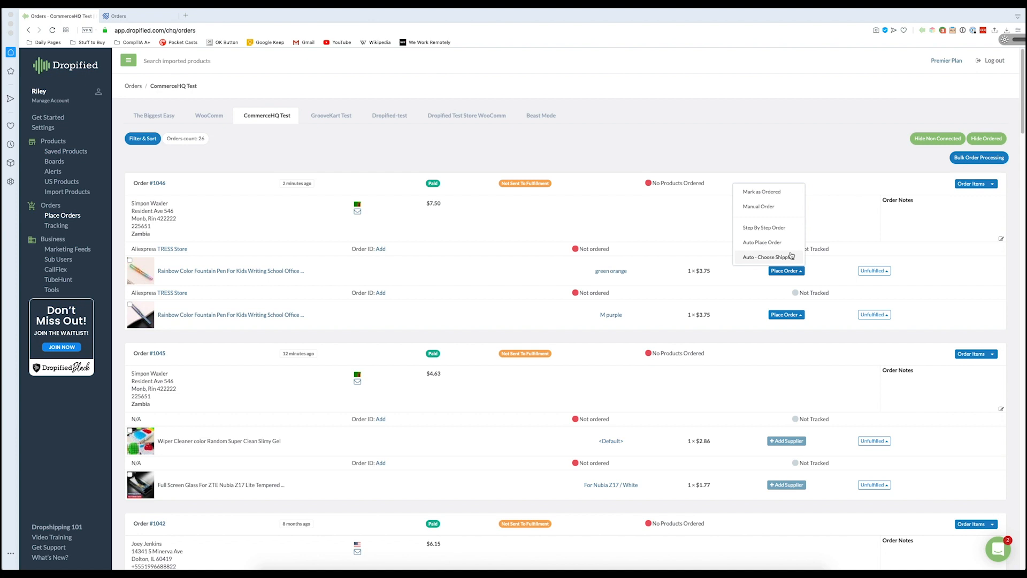
mouse_move(758, 207)
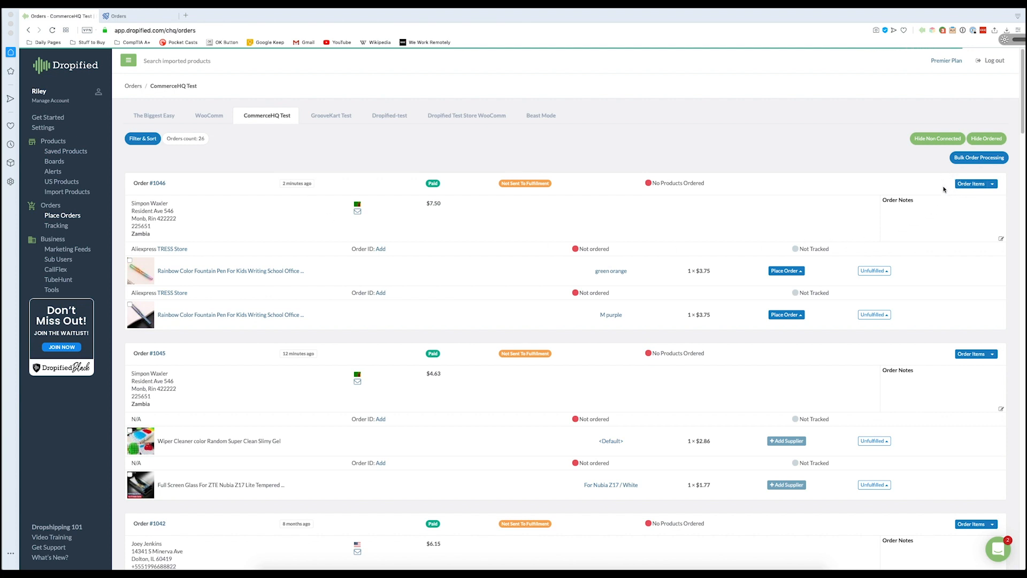
mouse_move(975, 186)
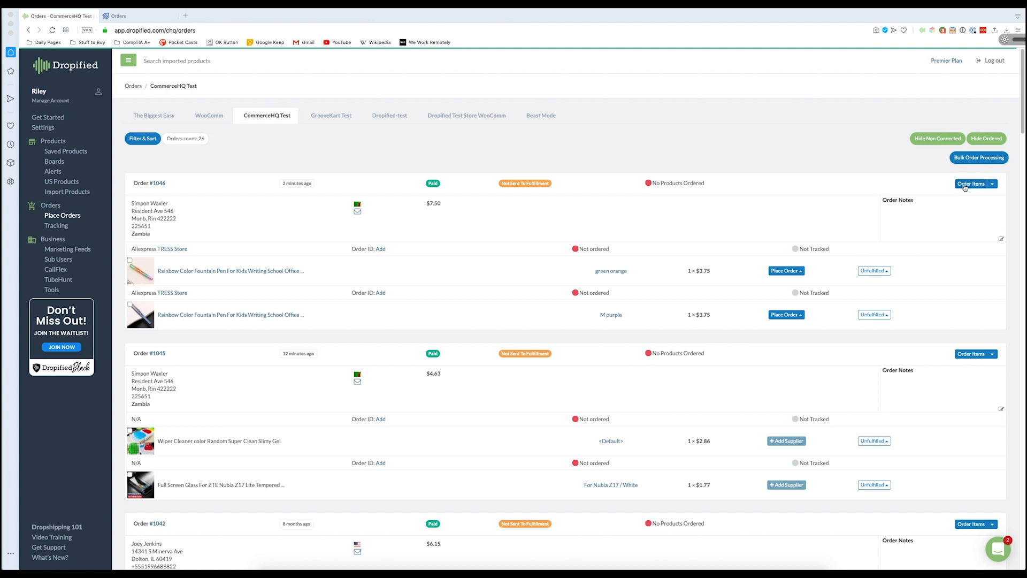
mouse_move(791, 203)
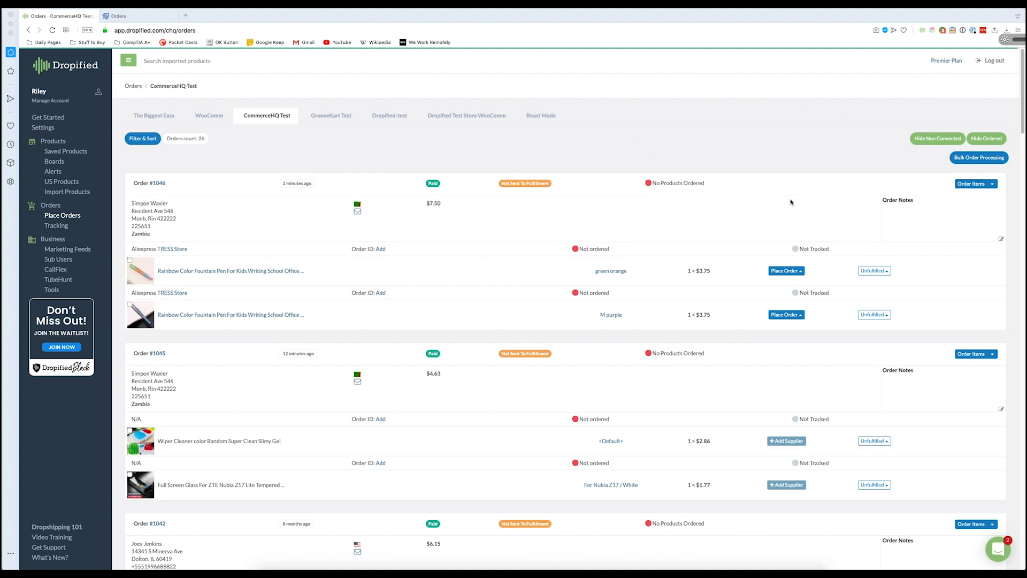
mouse_move(945, 193)
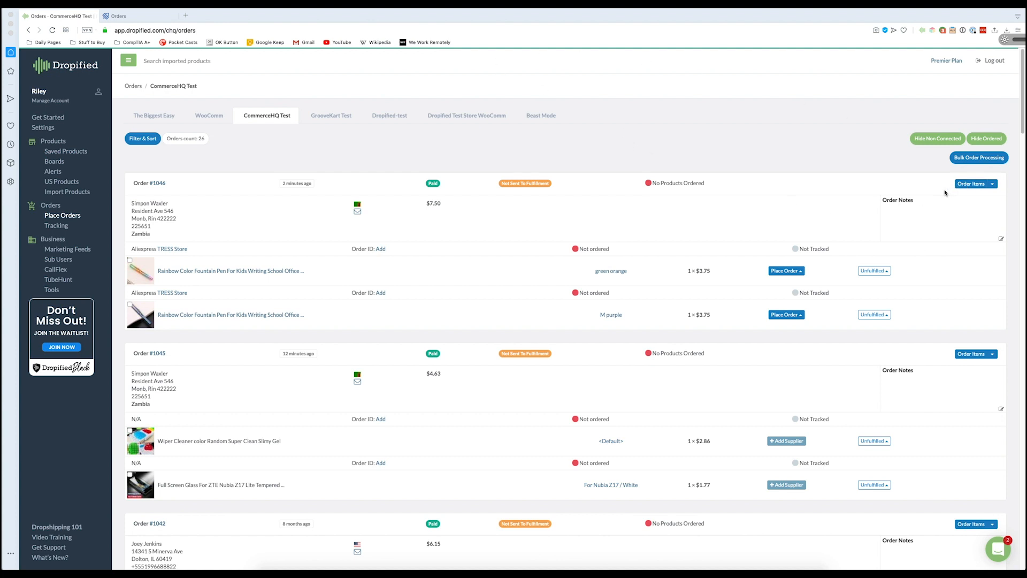
mouse_move(181, 278)
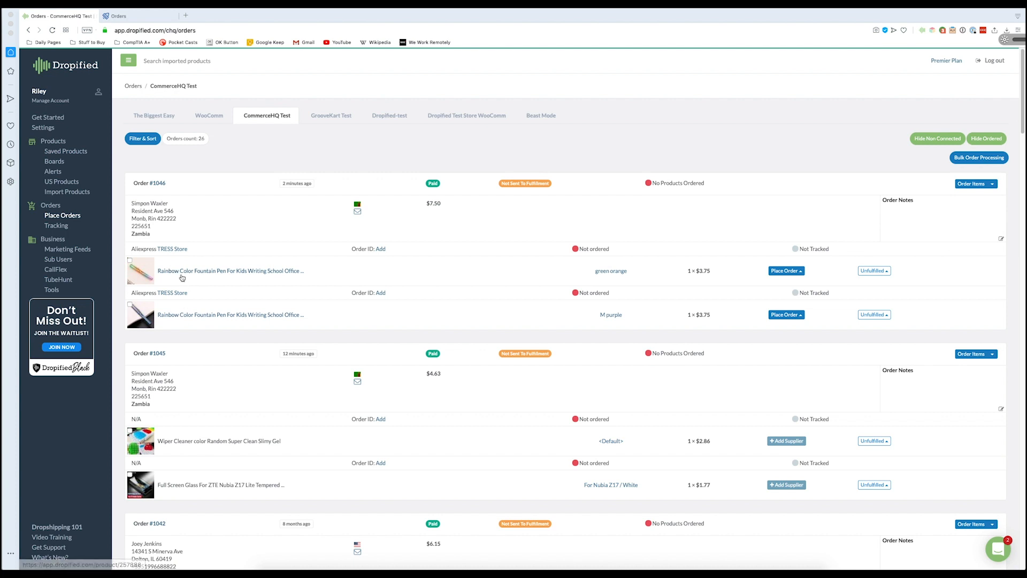
mouse_move(443, 281)
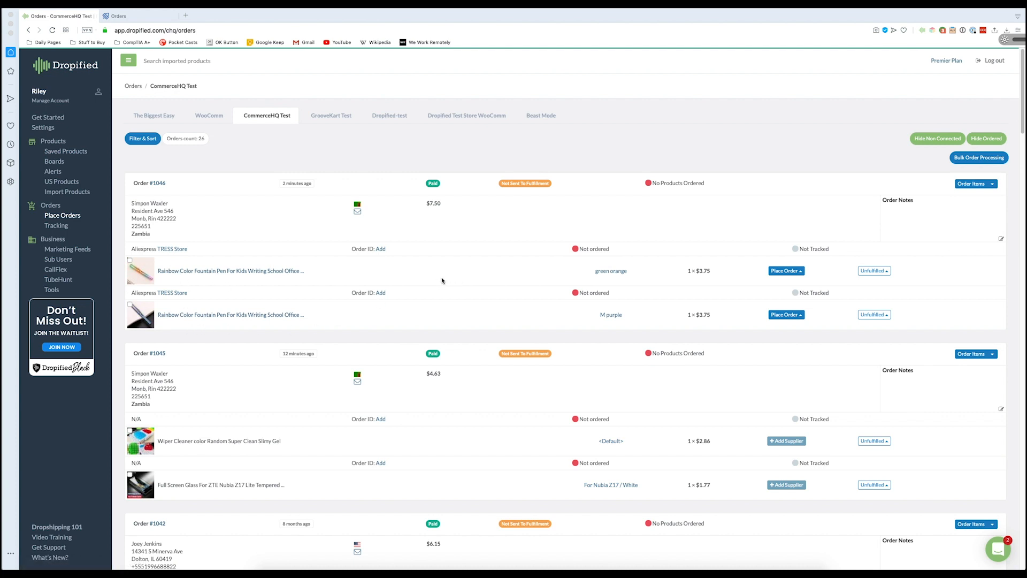
mouse_move(610, 315)
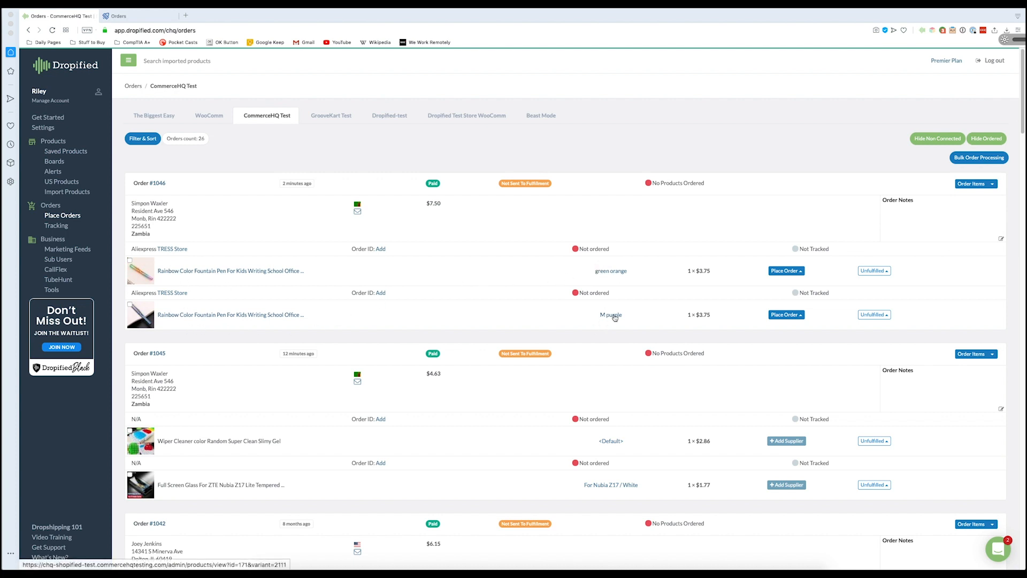
mouse_move(431, 143)
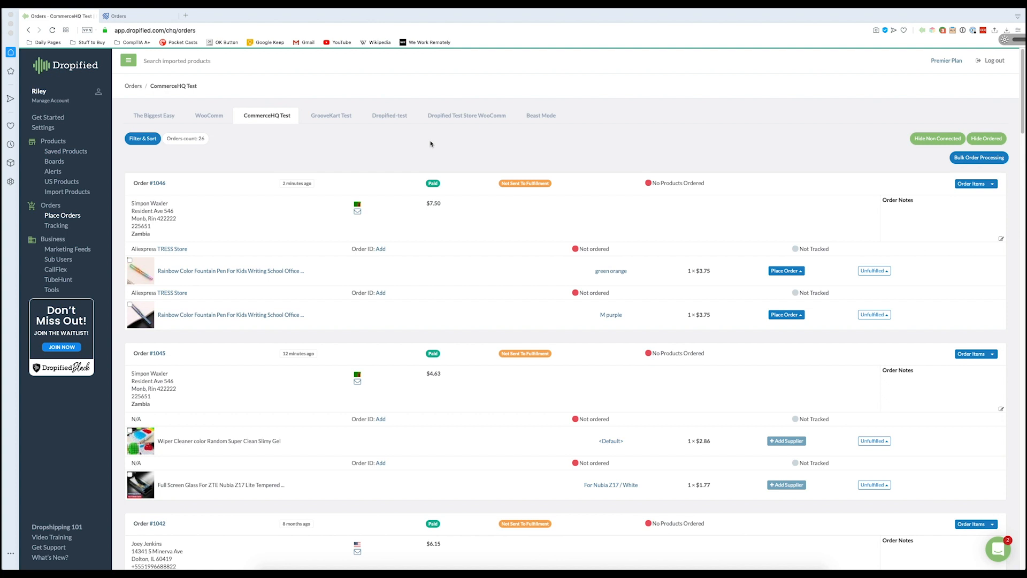
mouse_move(483, 156)
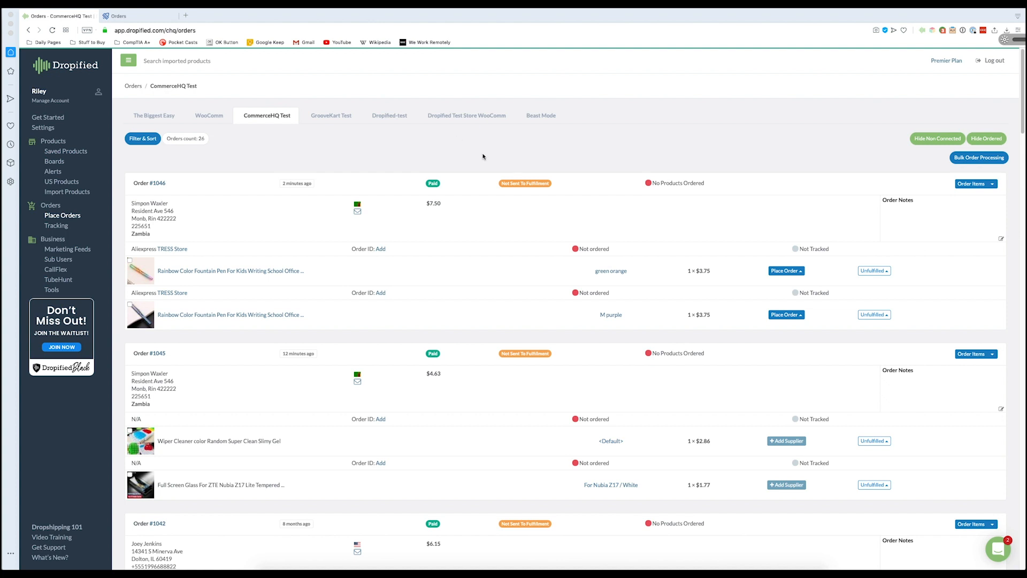
mouse_move(614, 145)
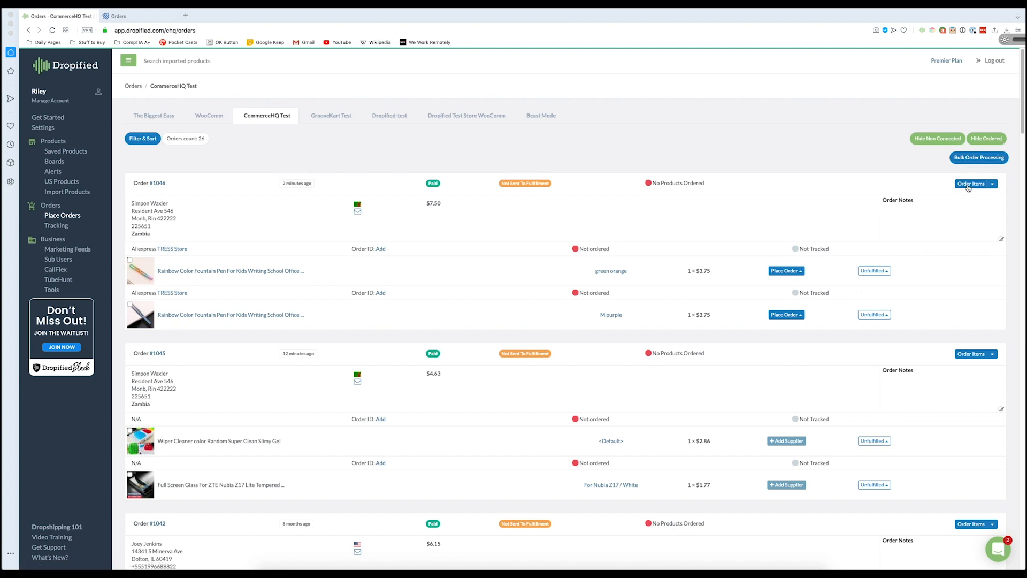
- Start auto-ordering order #1046, opening the Rainbow Color Fountain Pen AliExpress page
left_click(230, 271)
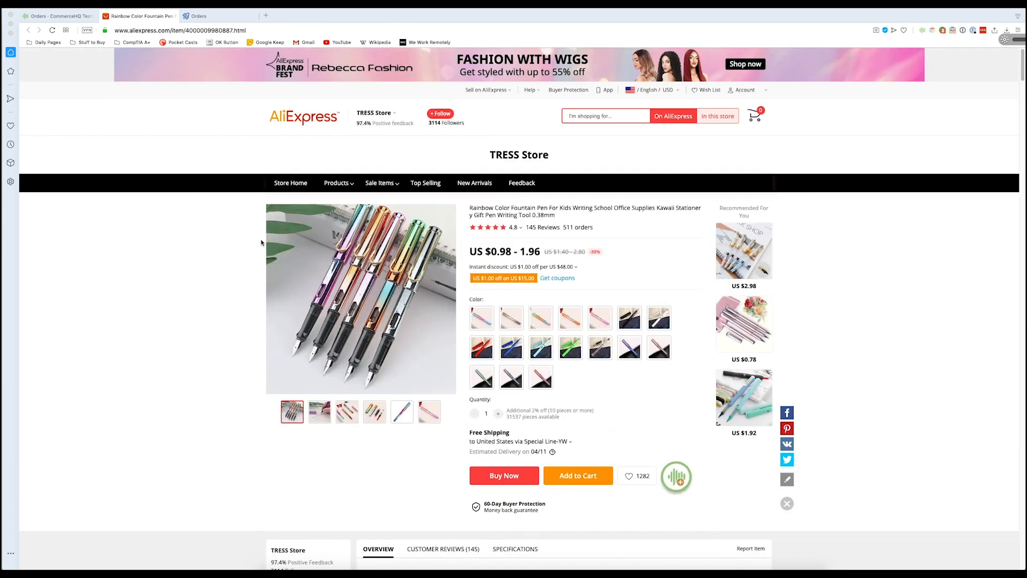
- Add the M purple and green orange pen variants to the cart and check out (US $4.02)
left_click(577, 475)
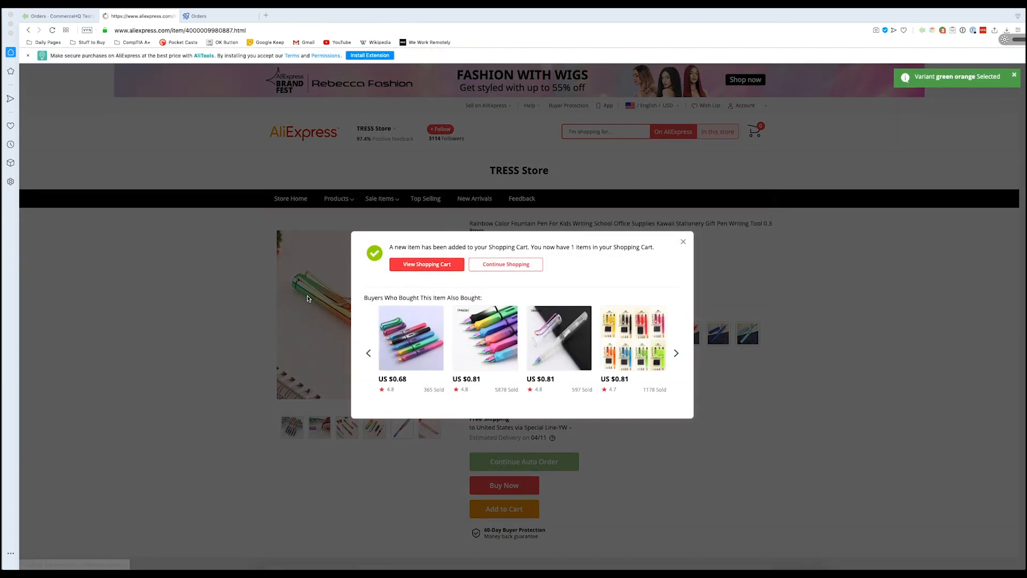
left_click(683, 242)
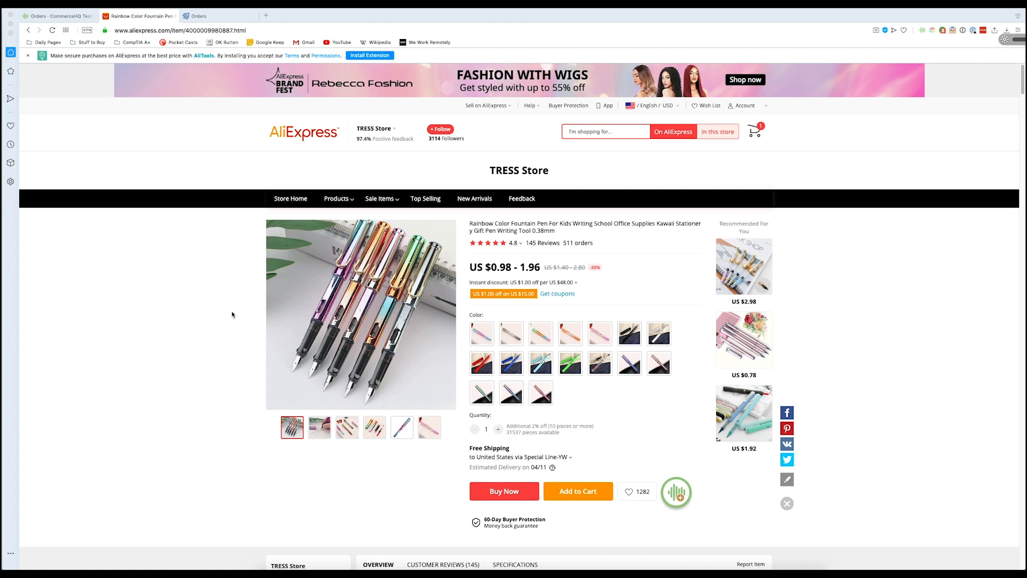
left_click(504, 490)
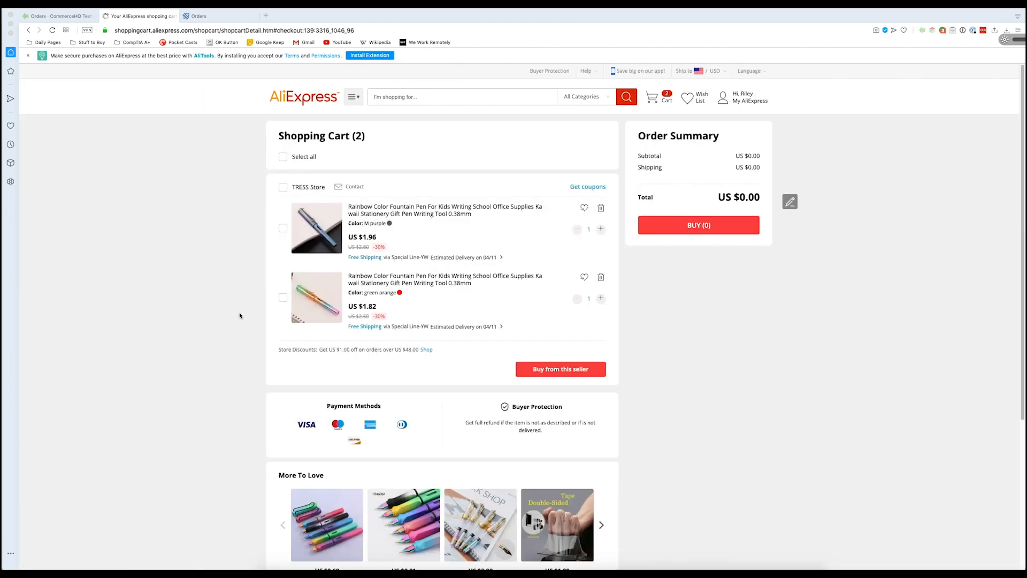
left_click(560, 369)
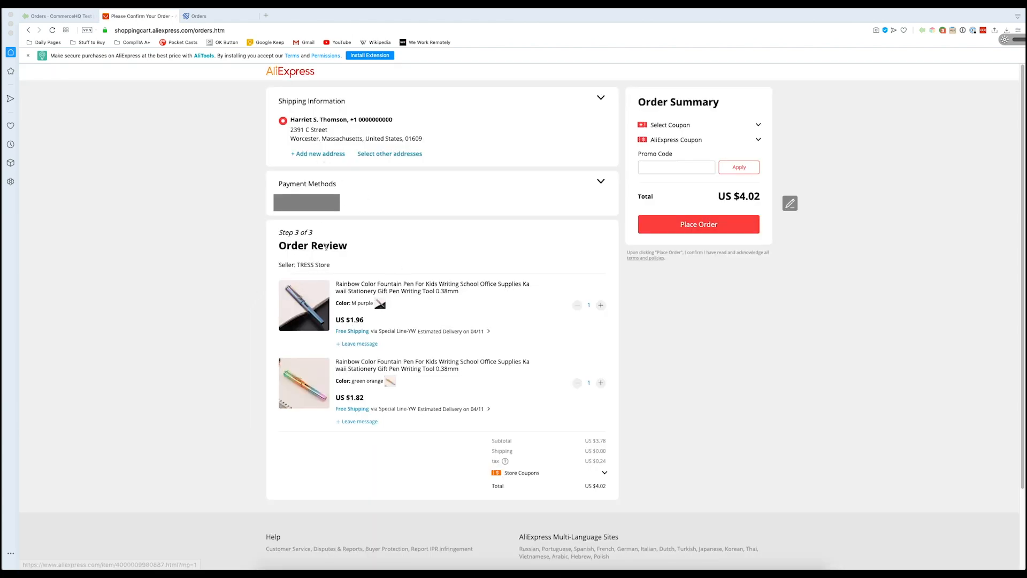
- Review the Zambia shipping address and seller notes, then place the US $5.22 order
left_click(389, 154)
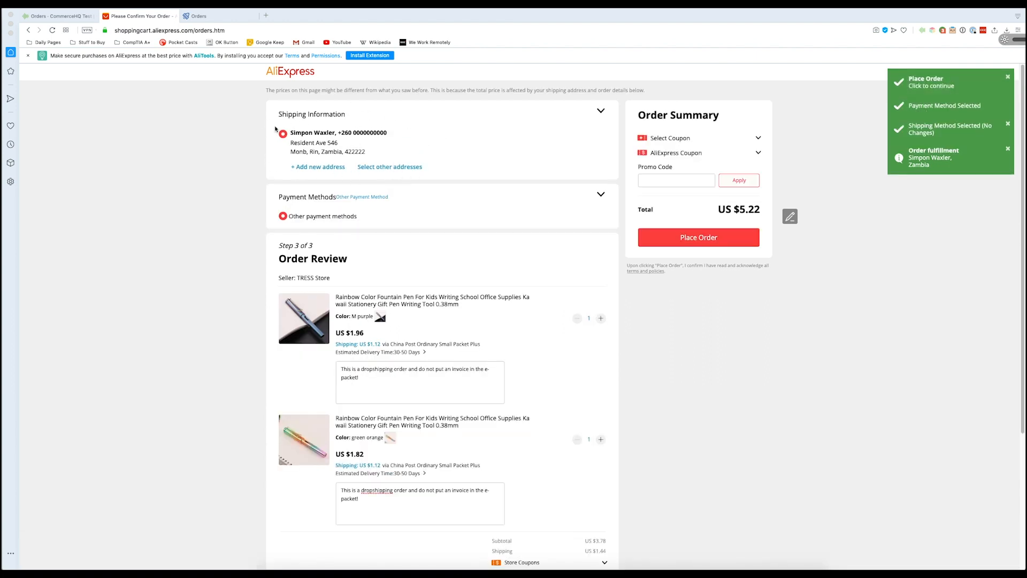
mouse_move(623, 199)
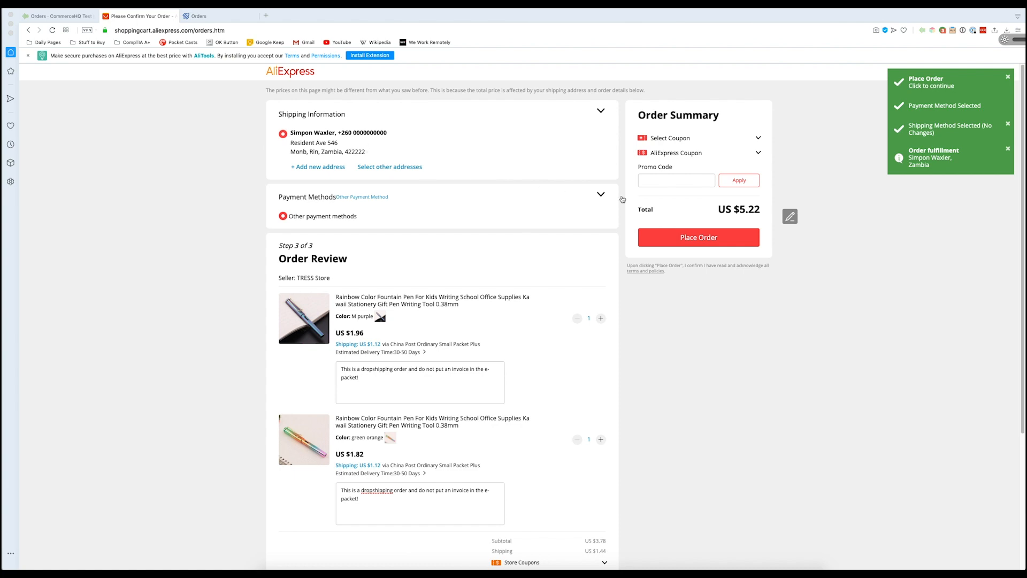
scroll("down", 3)
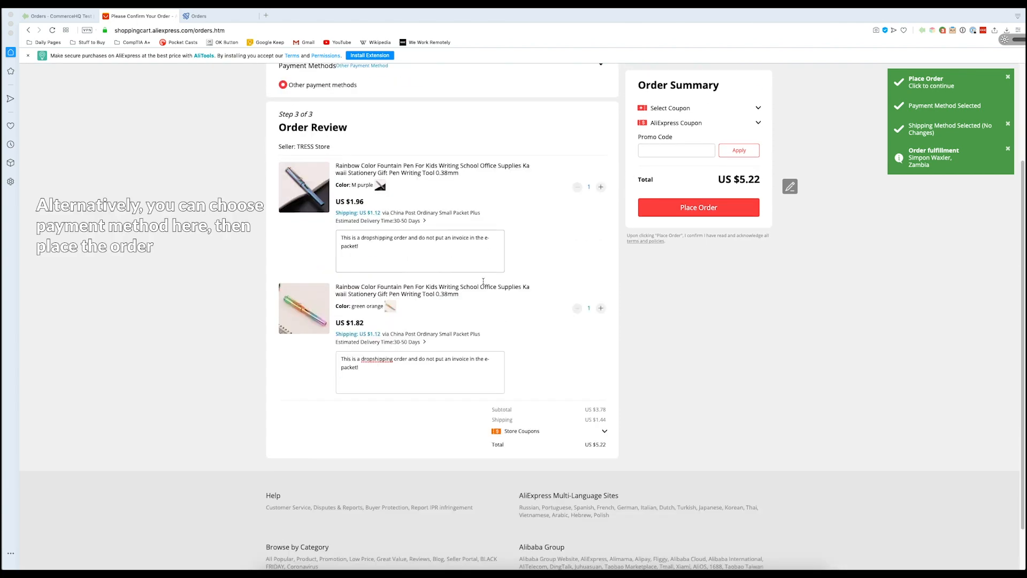
scroll("up", 3)
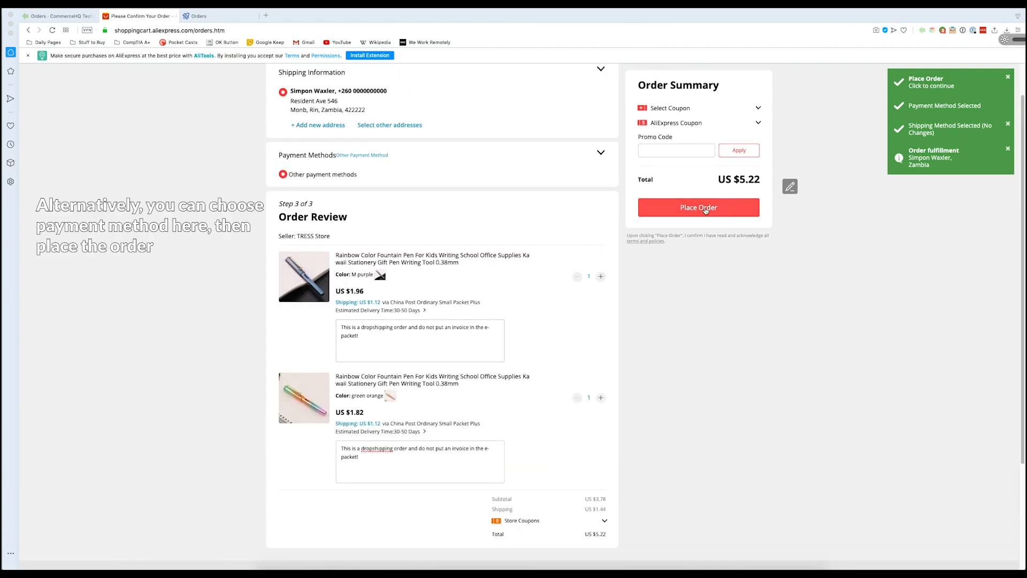
left_click(698, 207)
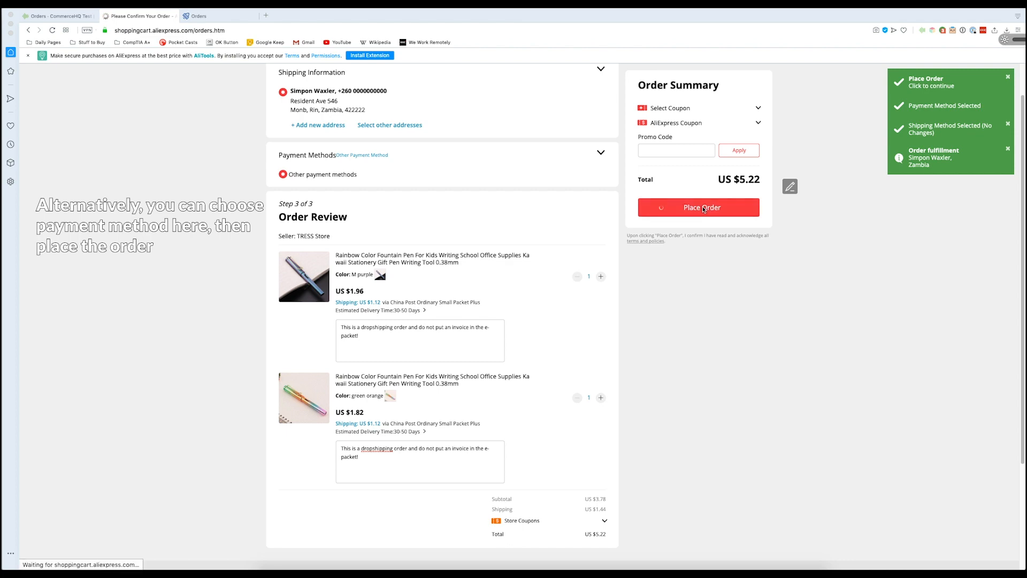
left_click(697, 207)
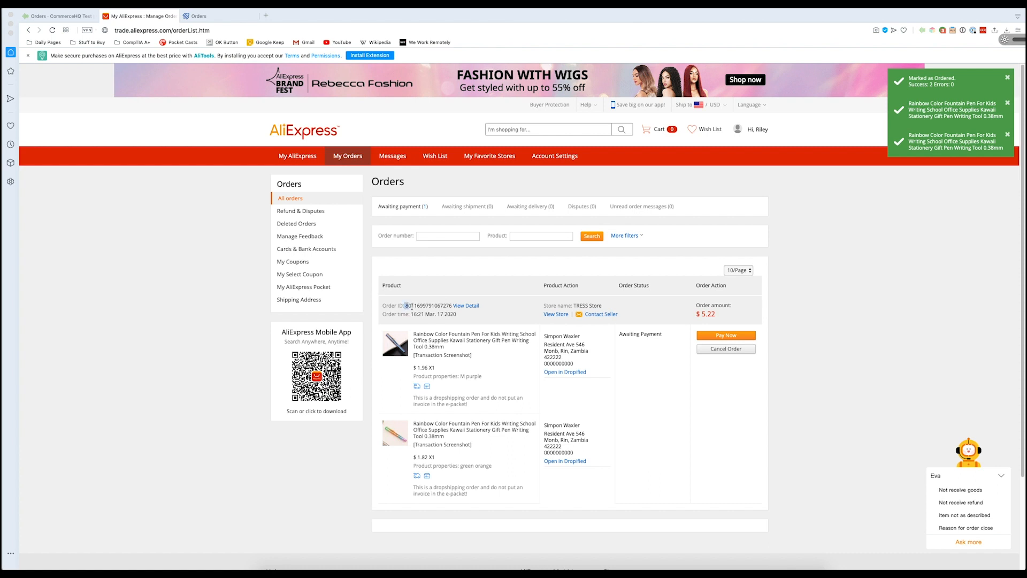
- Select the new order's ID and pay the US $5.22 total via Pay Now
double_click(429, 306)
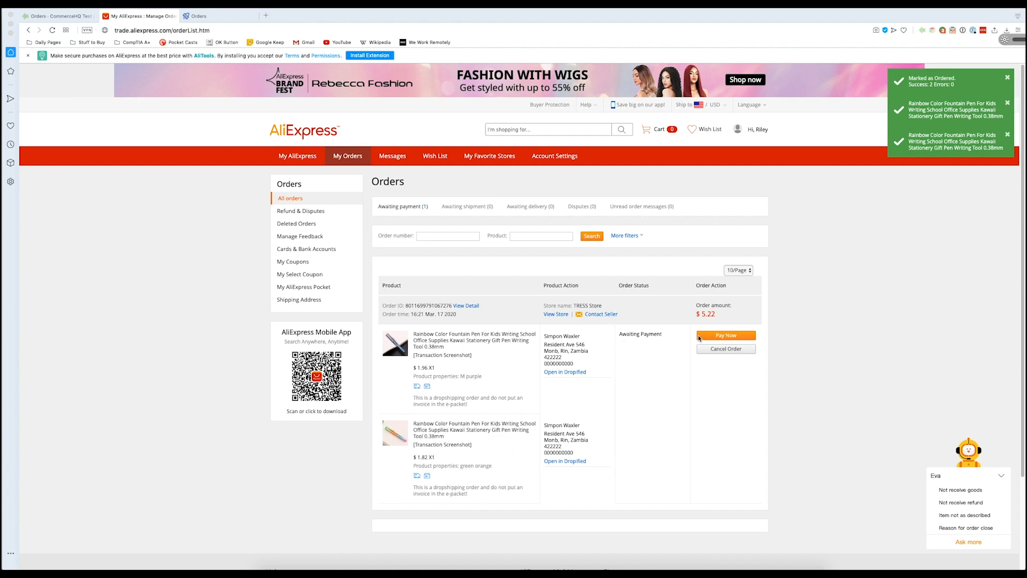
mouse_move(727, 356)
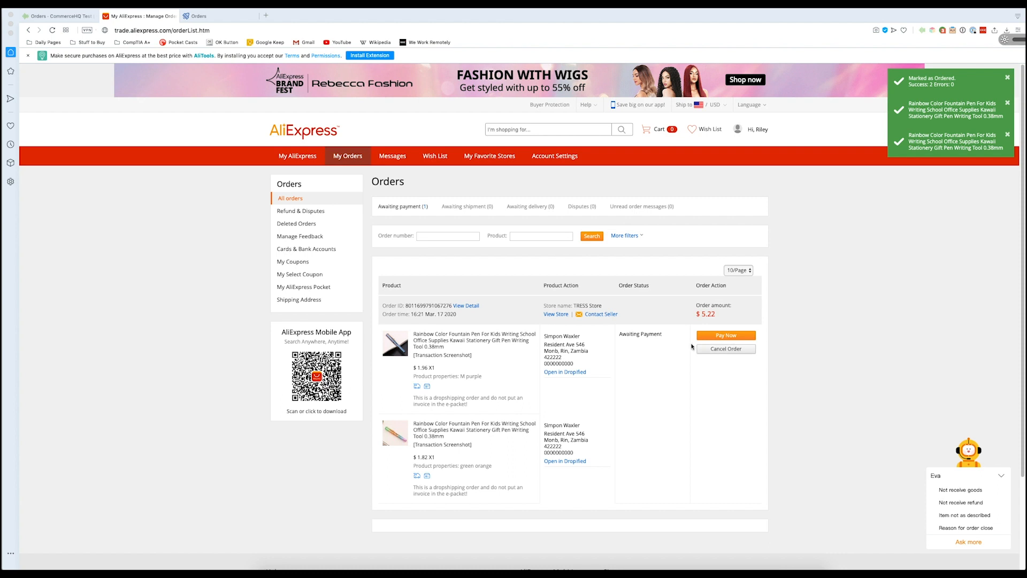
left_click(726, 335)
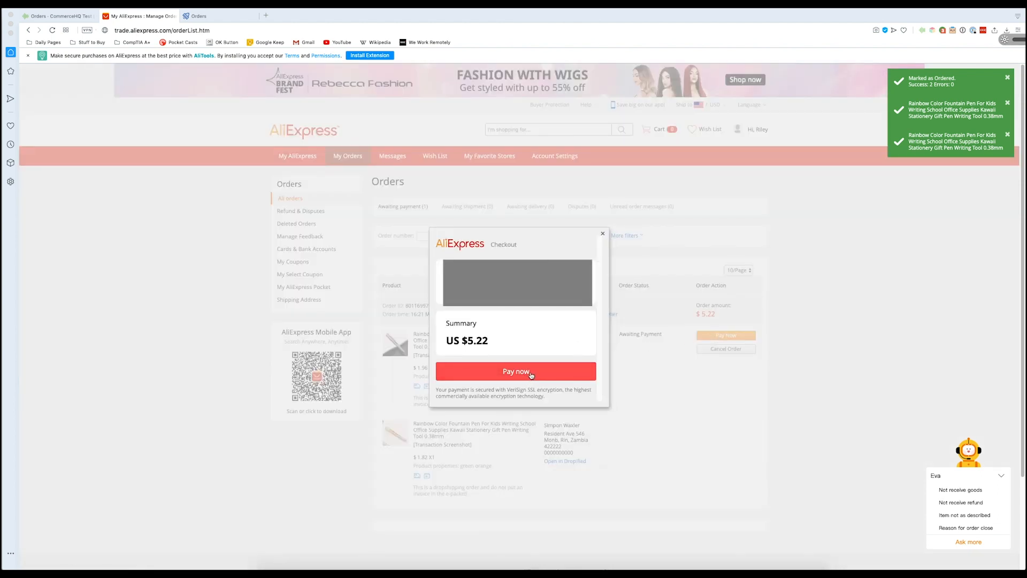
left_click(516, 371)
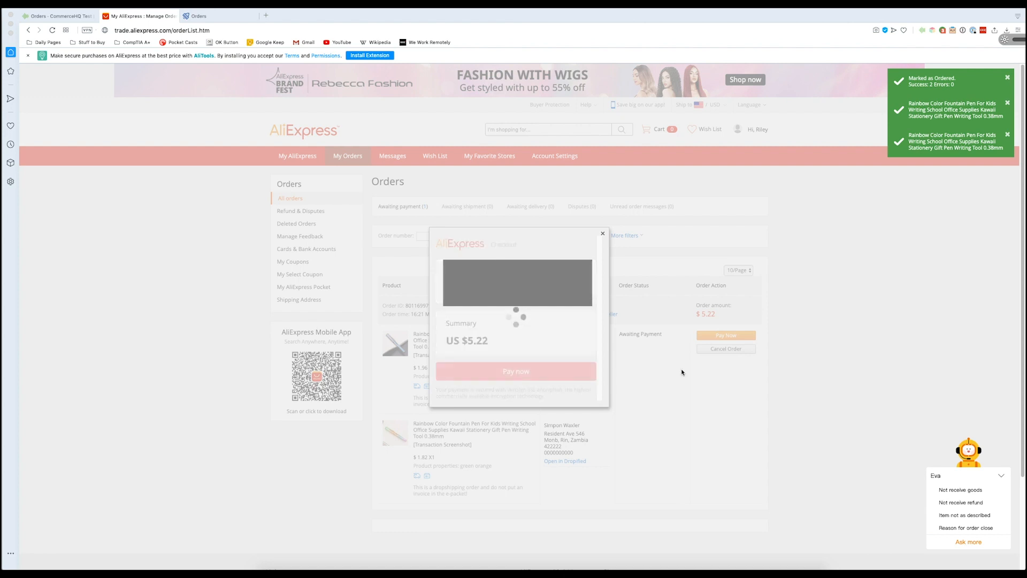
left_click(516, 371)
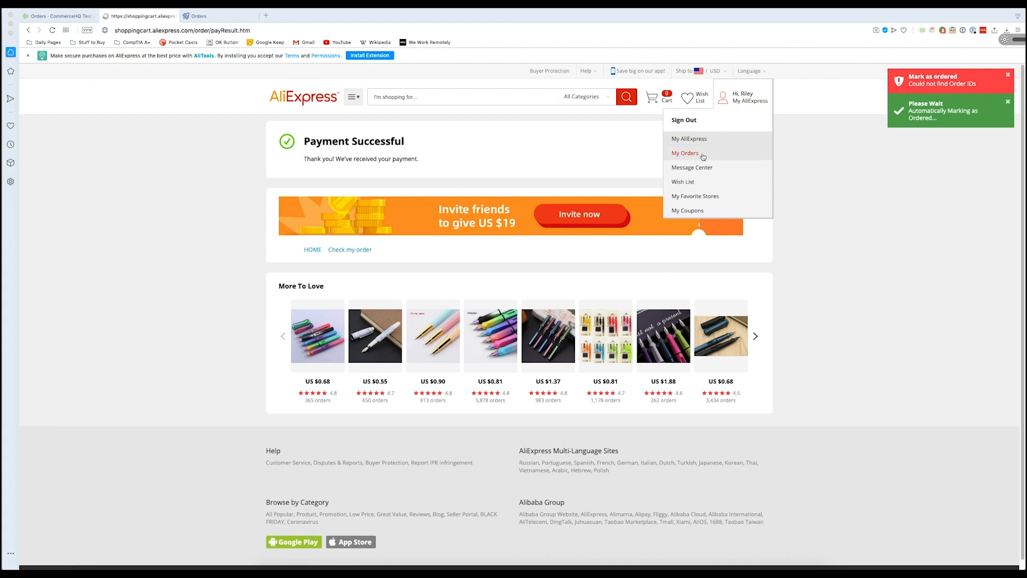
- Open My Orders to confirm the US $5.22 pen order shows payment being verified
left_click(685, 152)
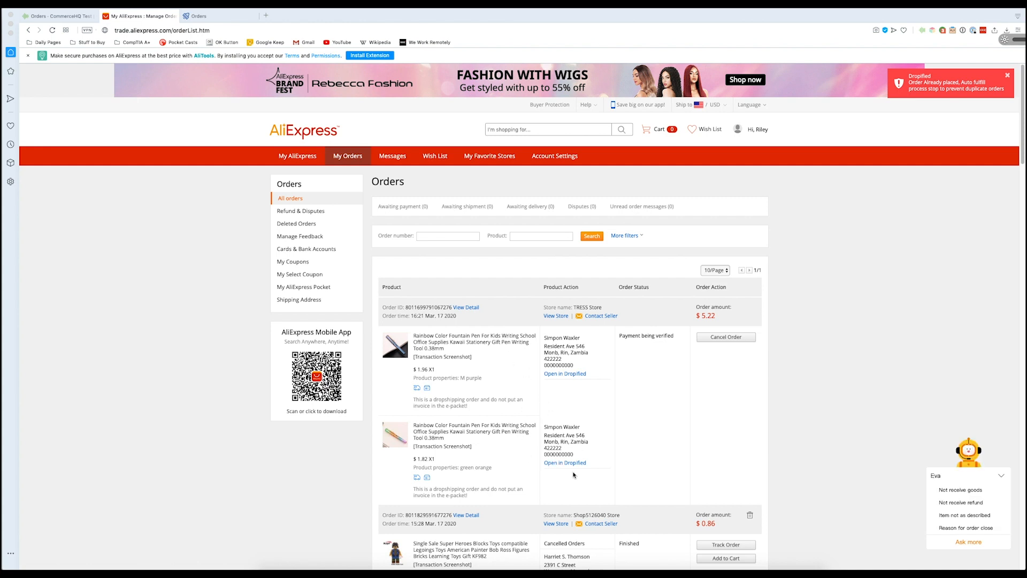
mouse_move(623, 397)
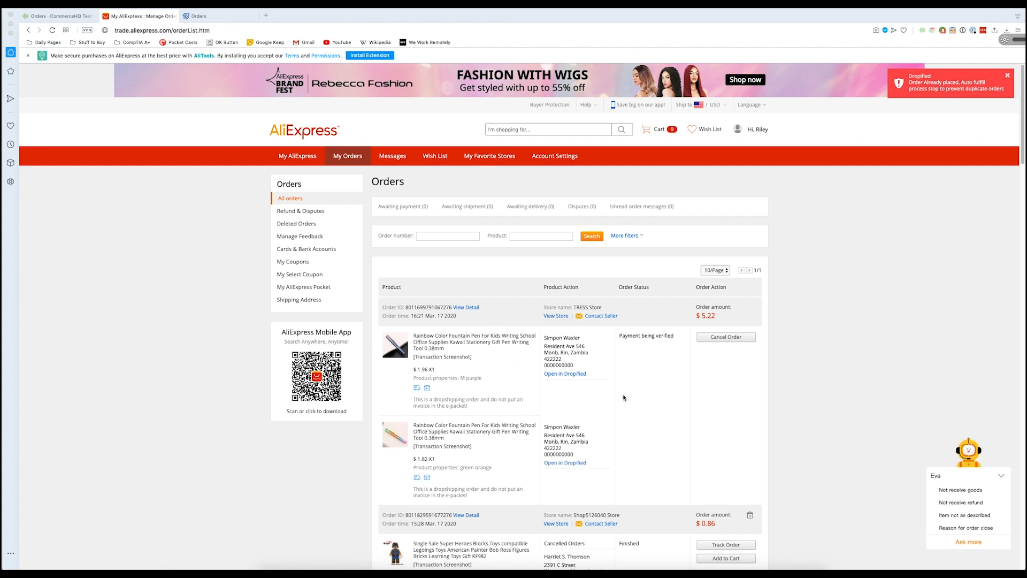